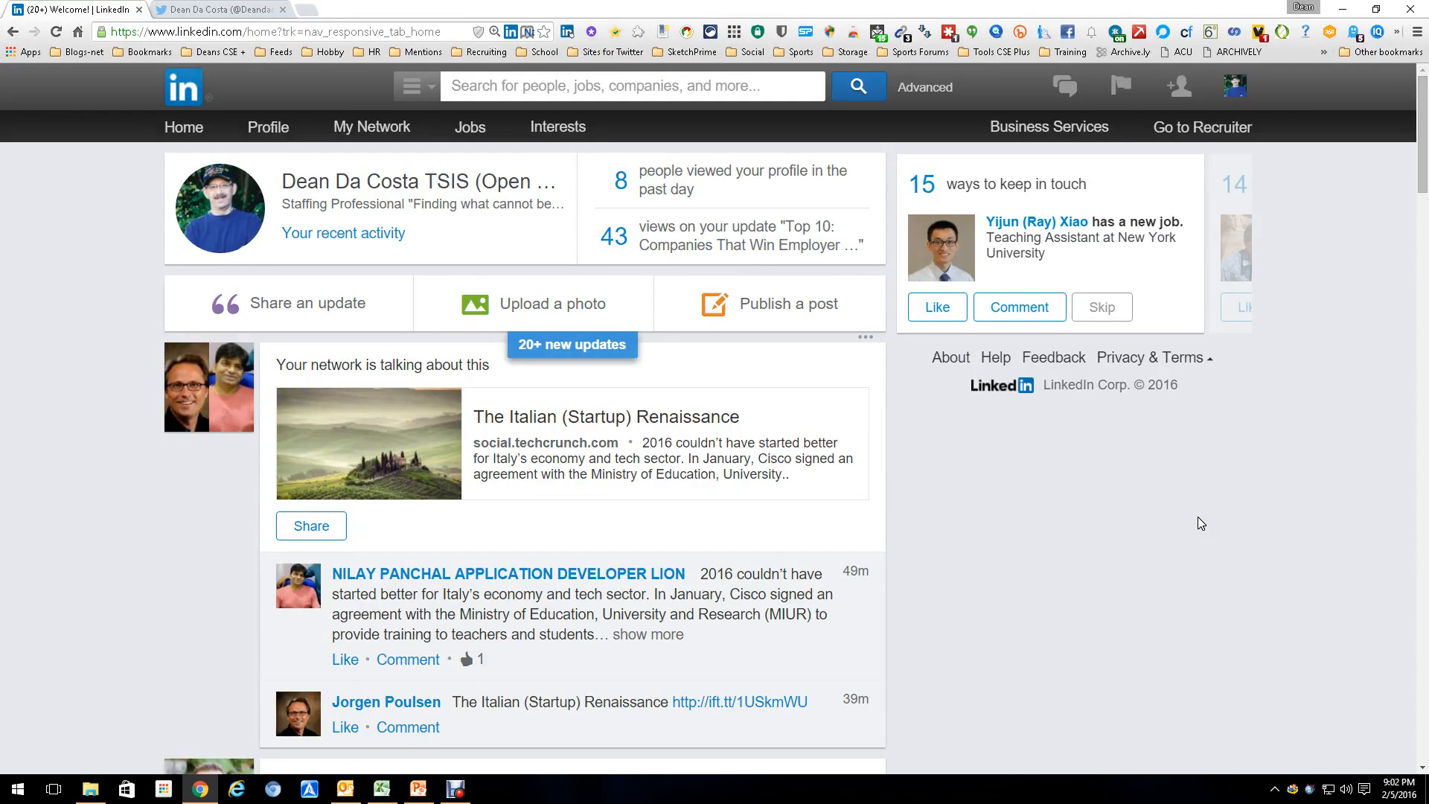
- Reveal the hidden installed extensions from the browser toolbar over the LinkedIn feed
click(1370, 33)
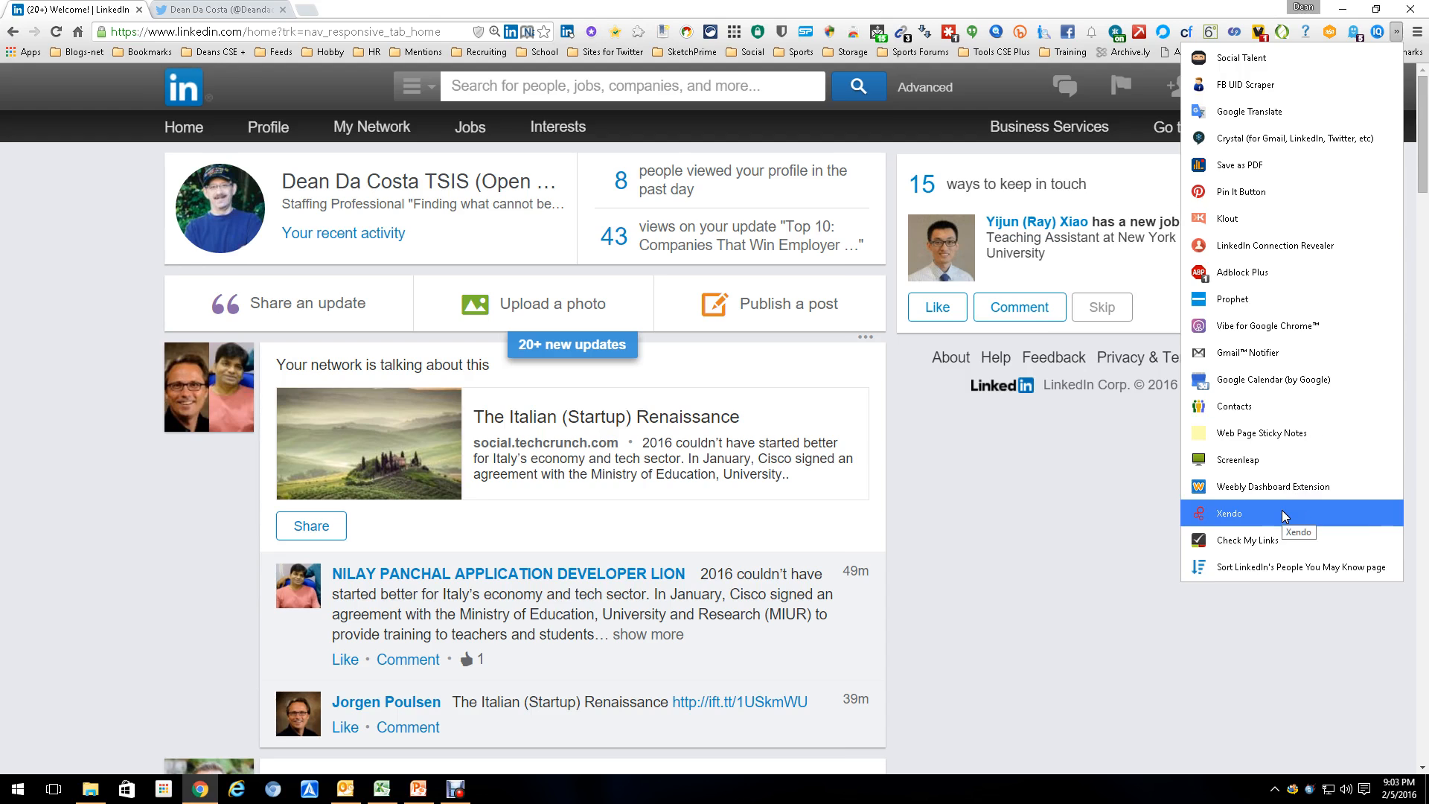
- Bring up the Xendo panel with recent updates from Gmail, Box and OneDrive
click(1228, 512)
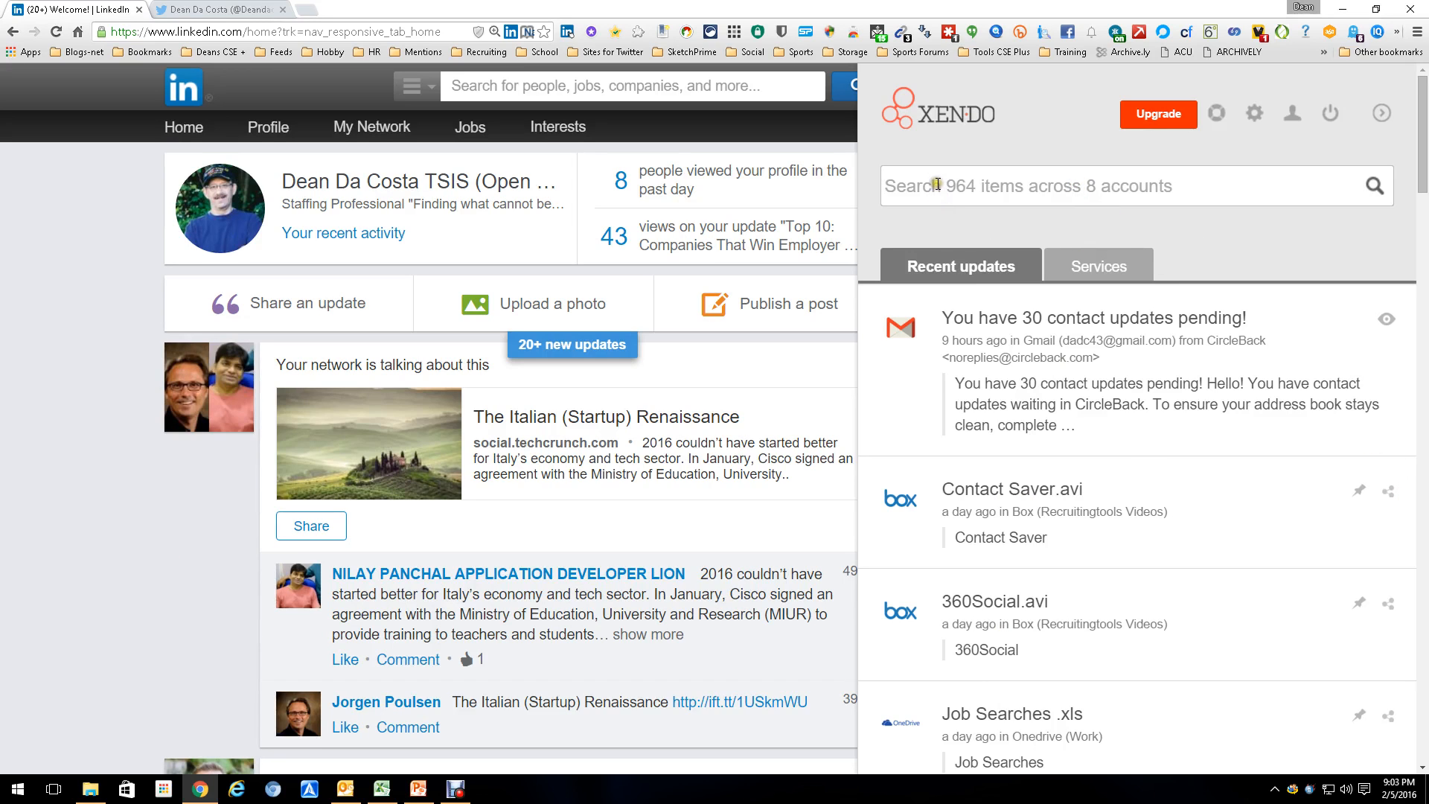
- Show Xendo's connected services grid: Dropbox, OneDrive, Gmail, Google Drive, Box, Evernote
click(1098, 264)
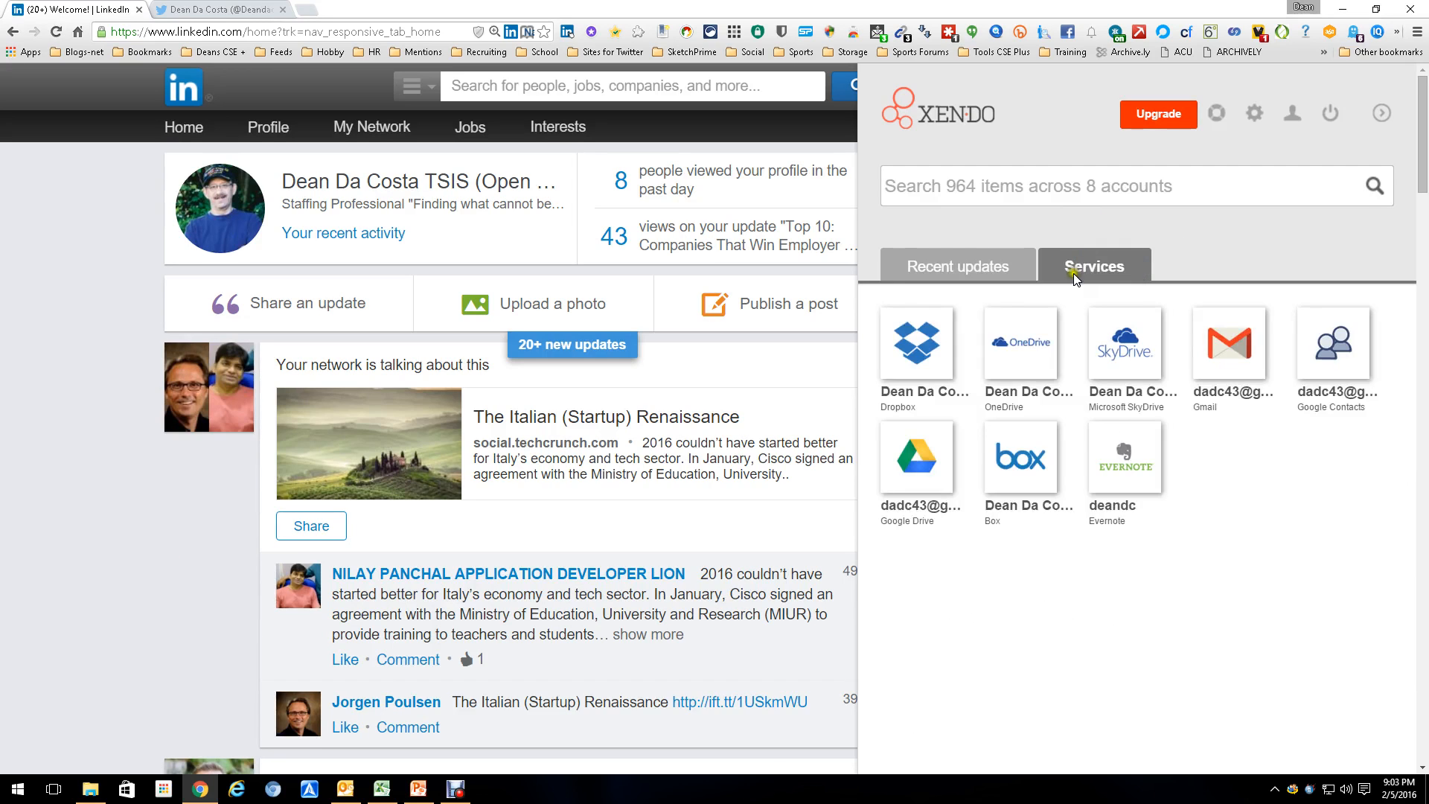
scroll(down, 3)
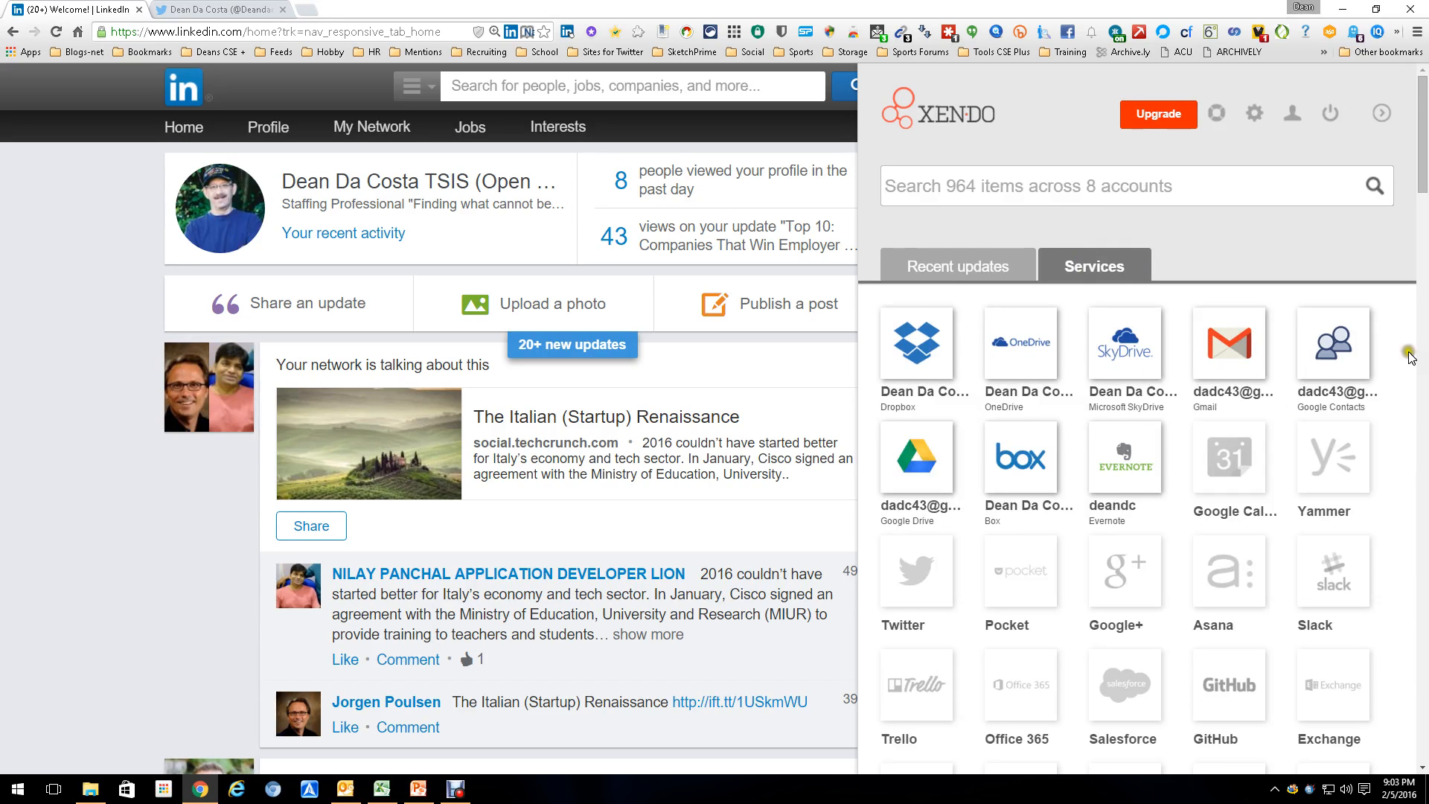
mouse_move(1158, 735)
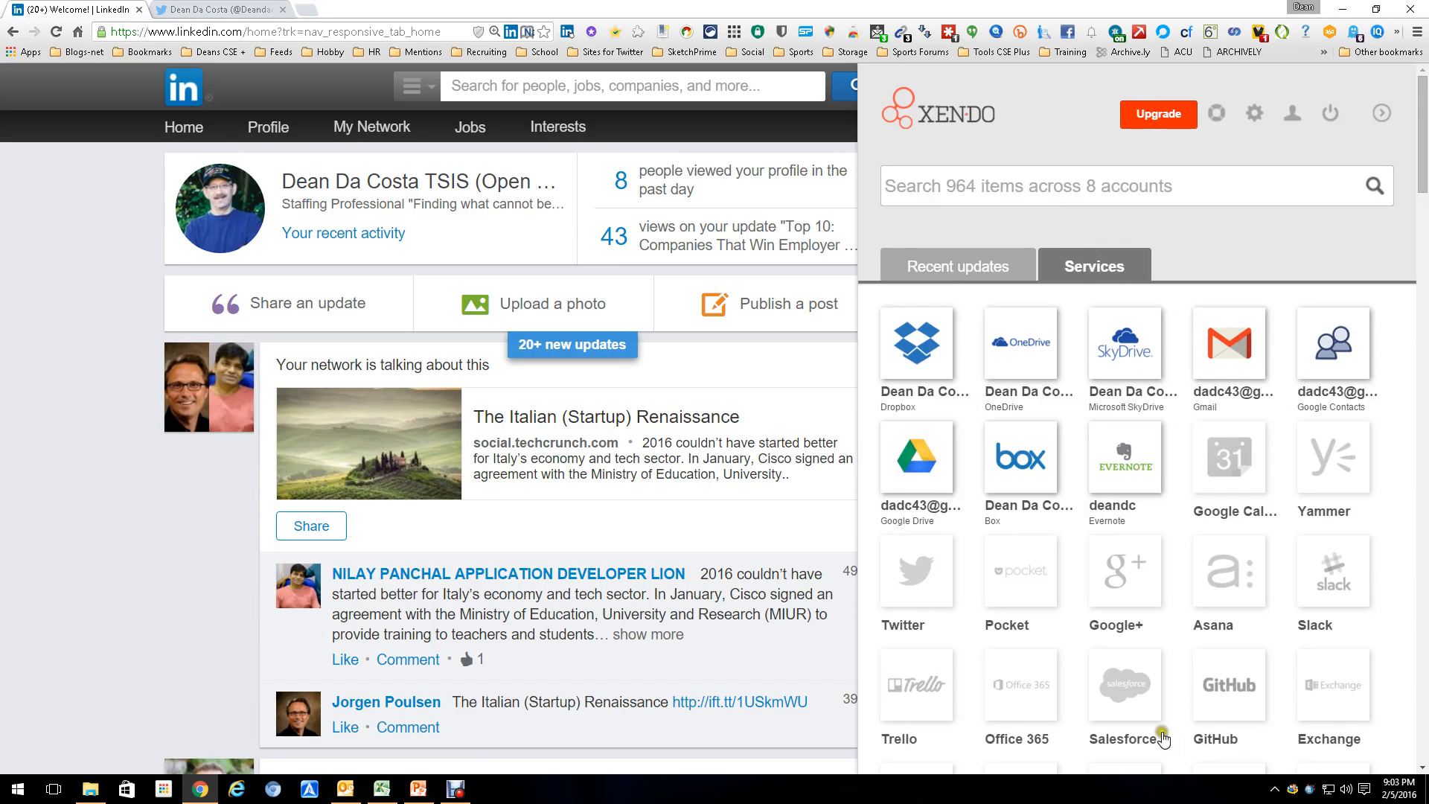
mouse_move(1114, 350)
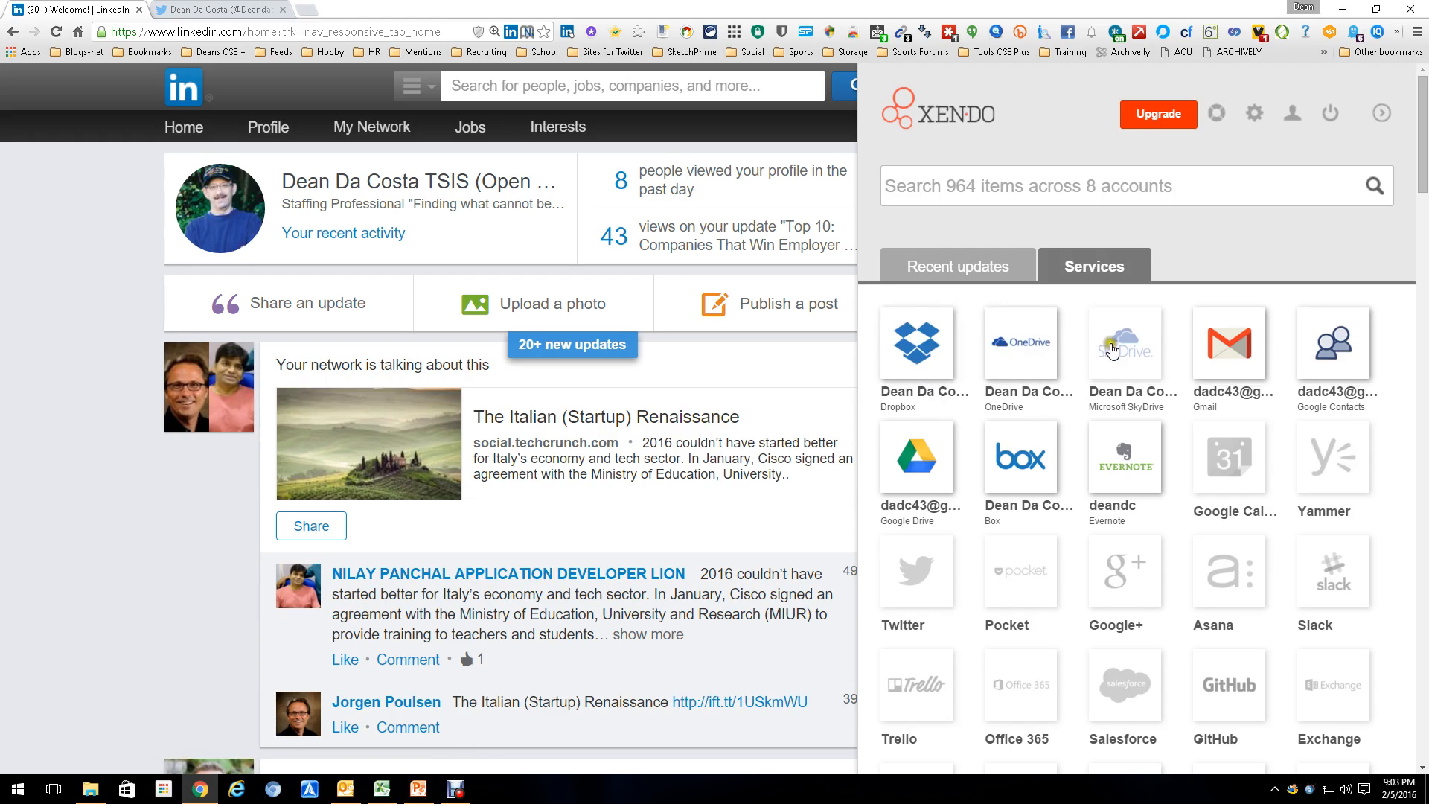
mouse_move(879, 476)
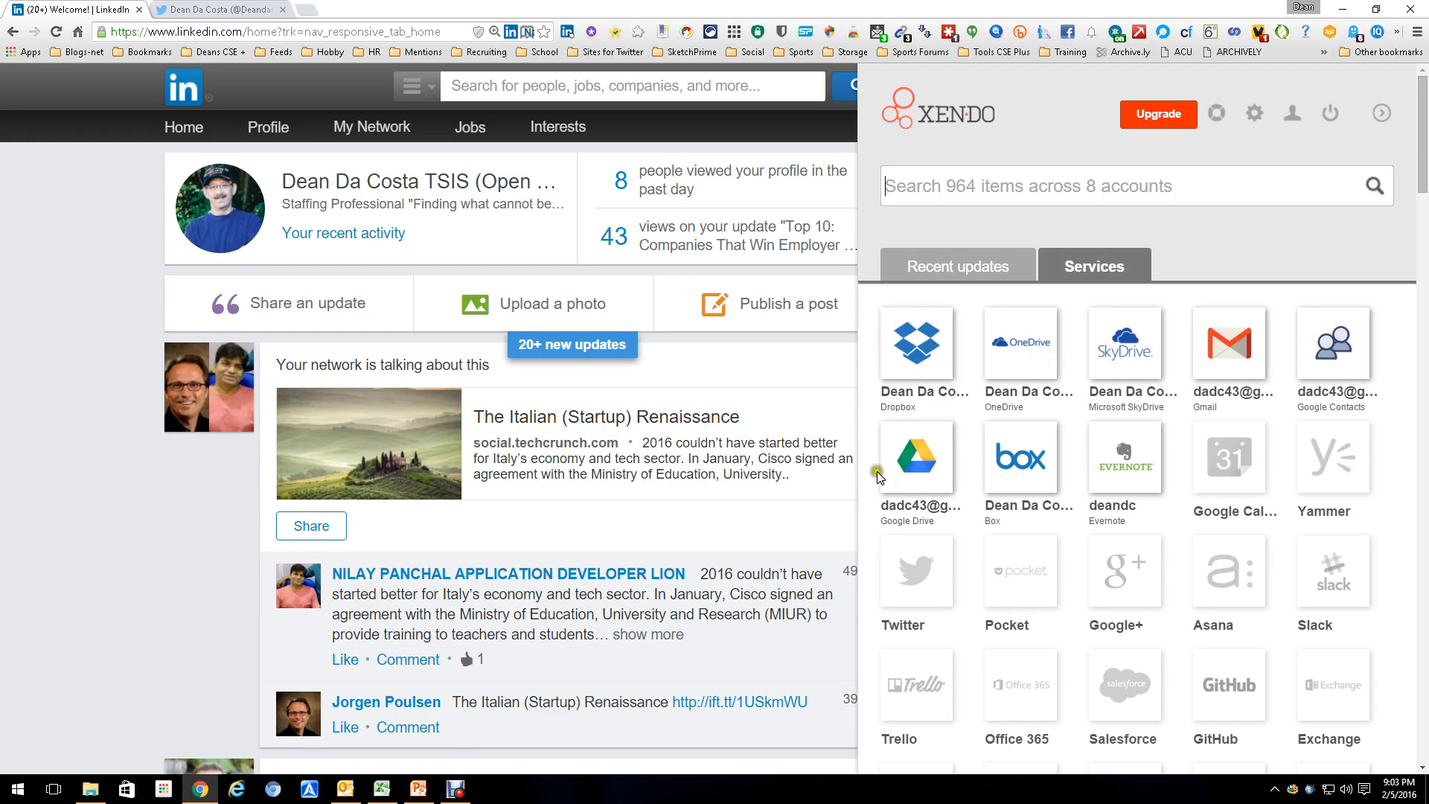
mouse_move(1362, 349)
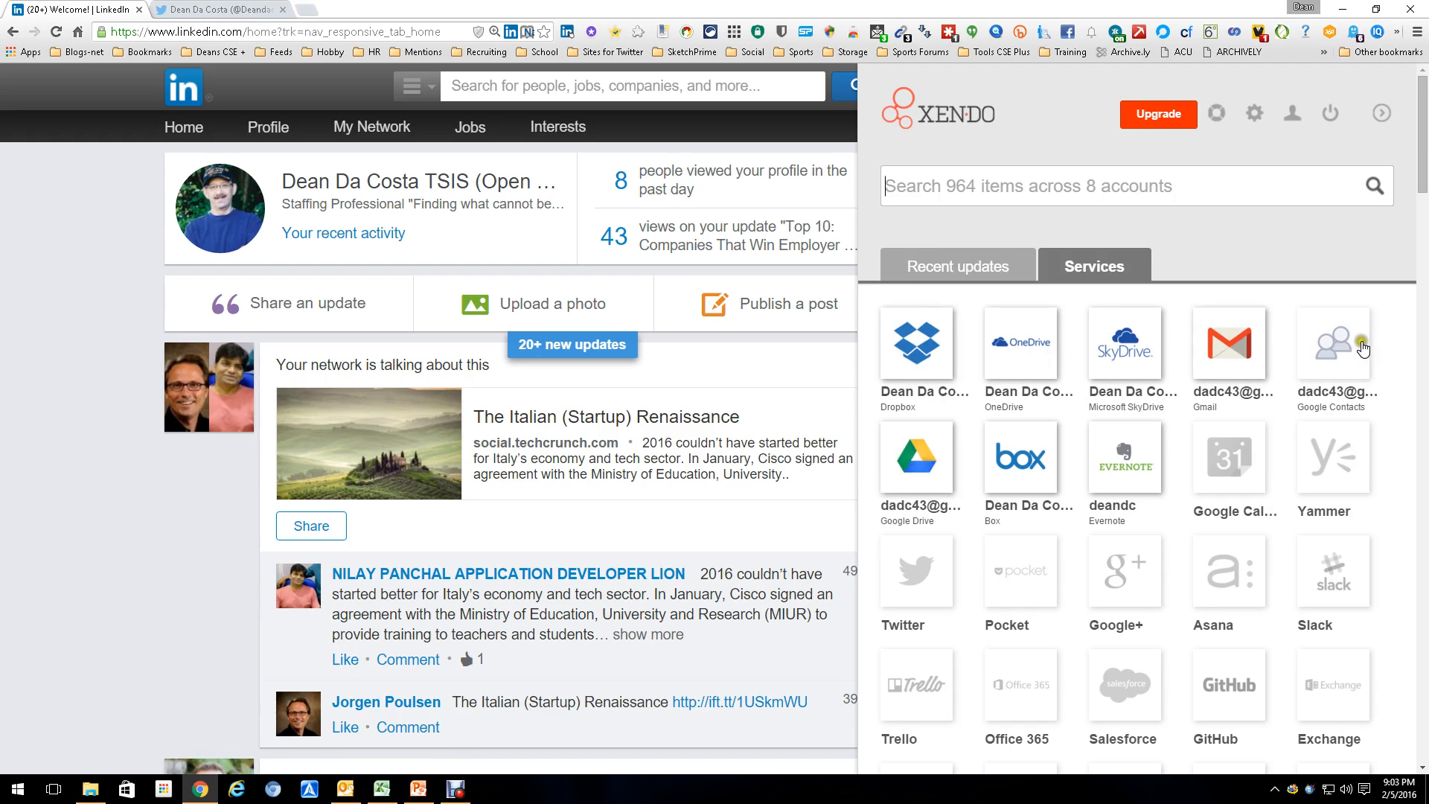
mouse_move(1128, 458)
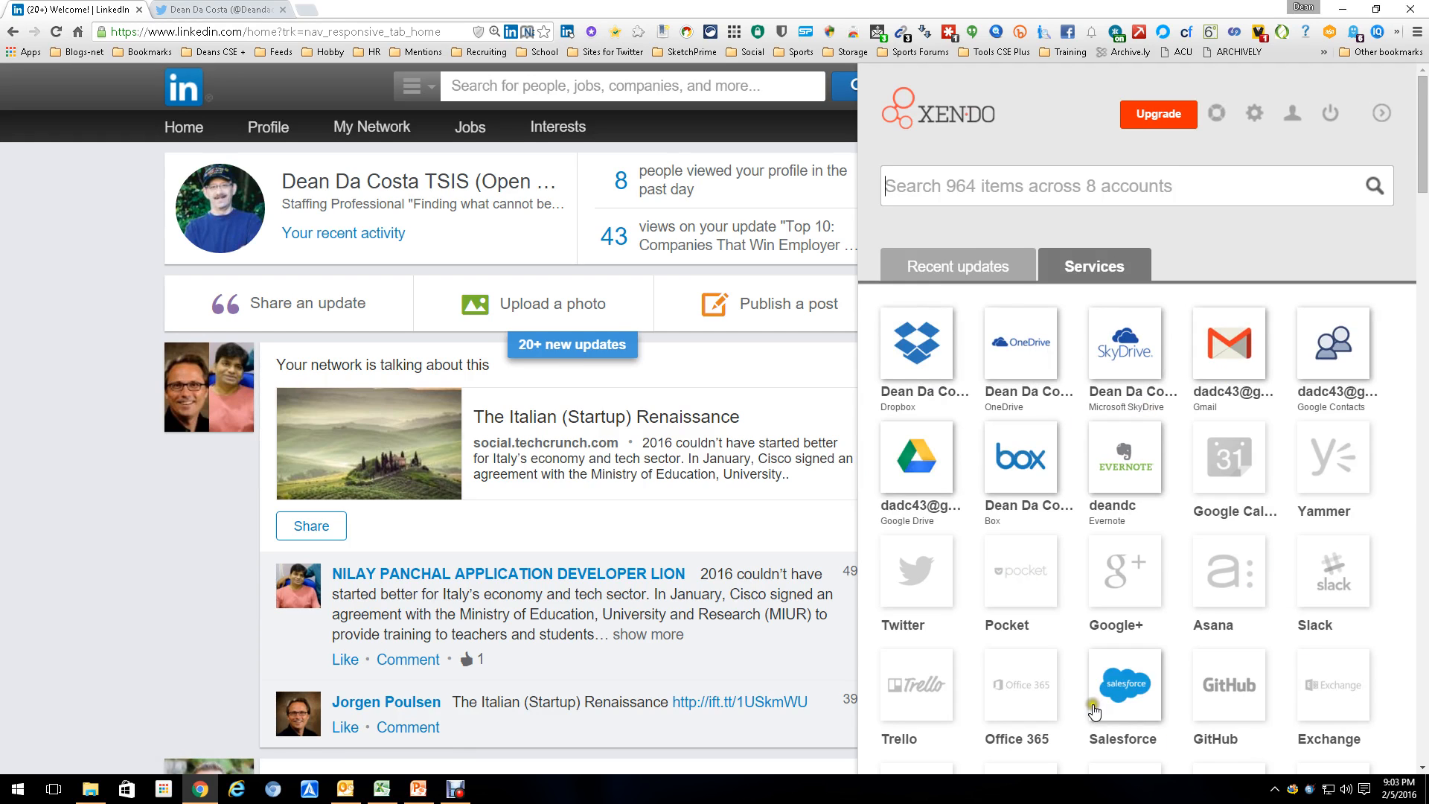
mouse_move(1161, 226)
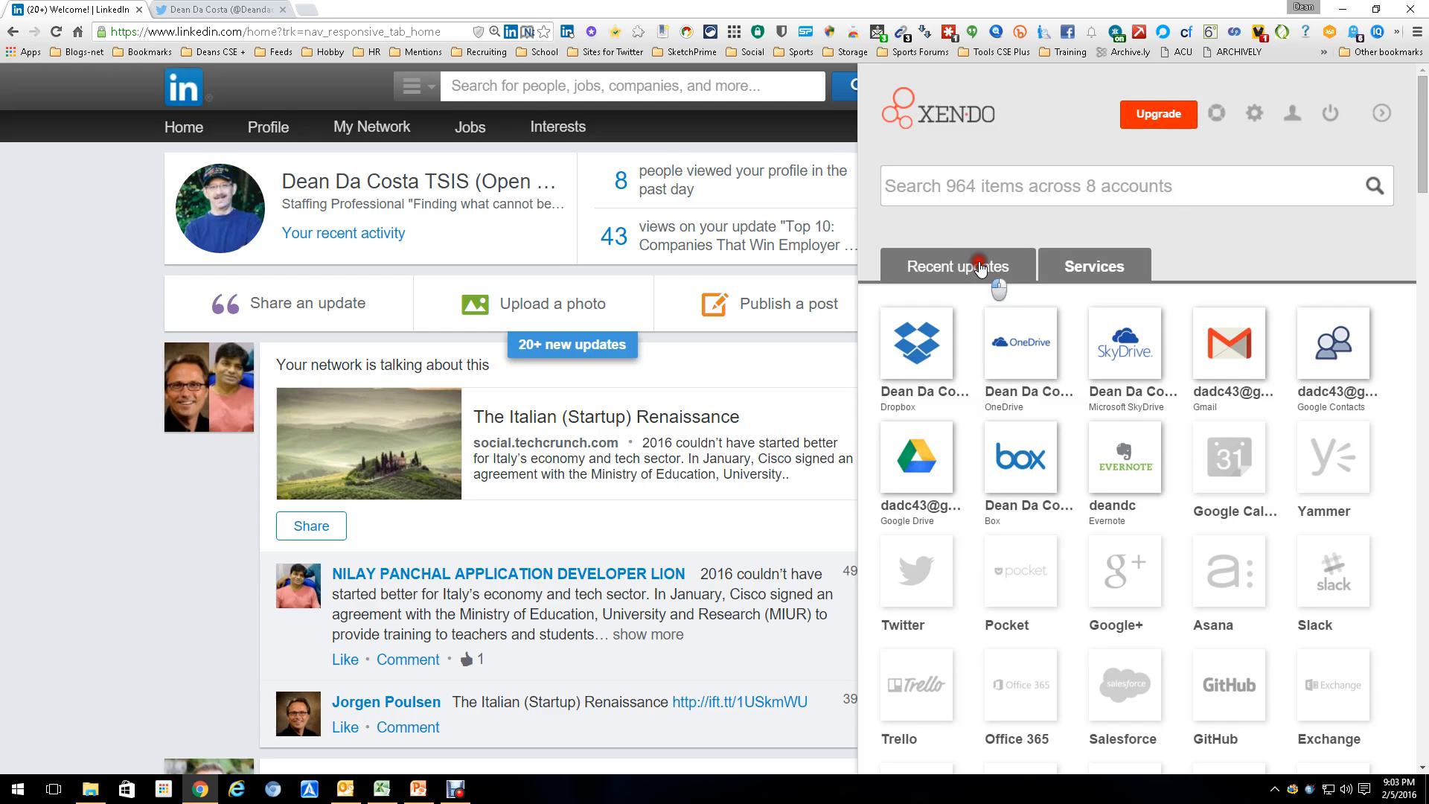
- Return to recent updates, then view the Xendo for Chrome settings page
click(957, 265)
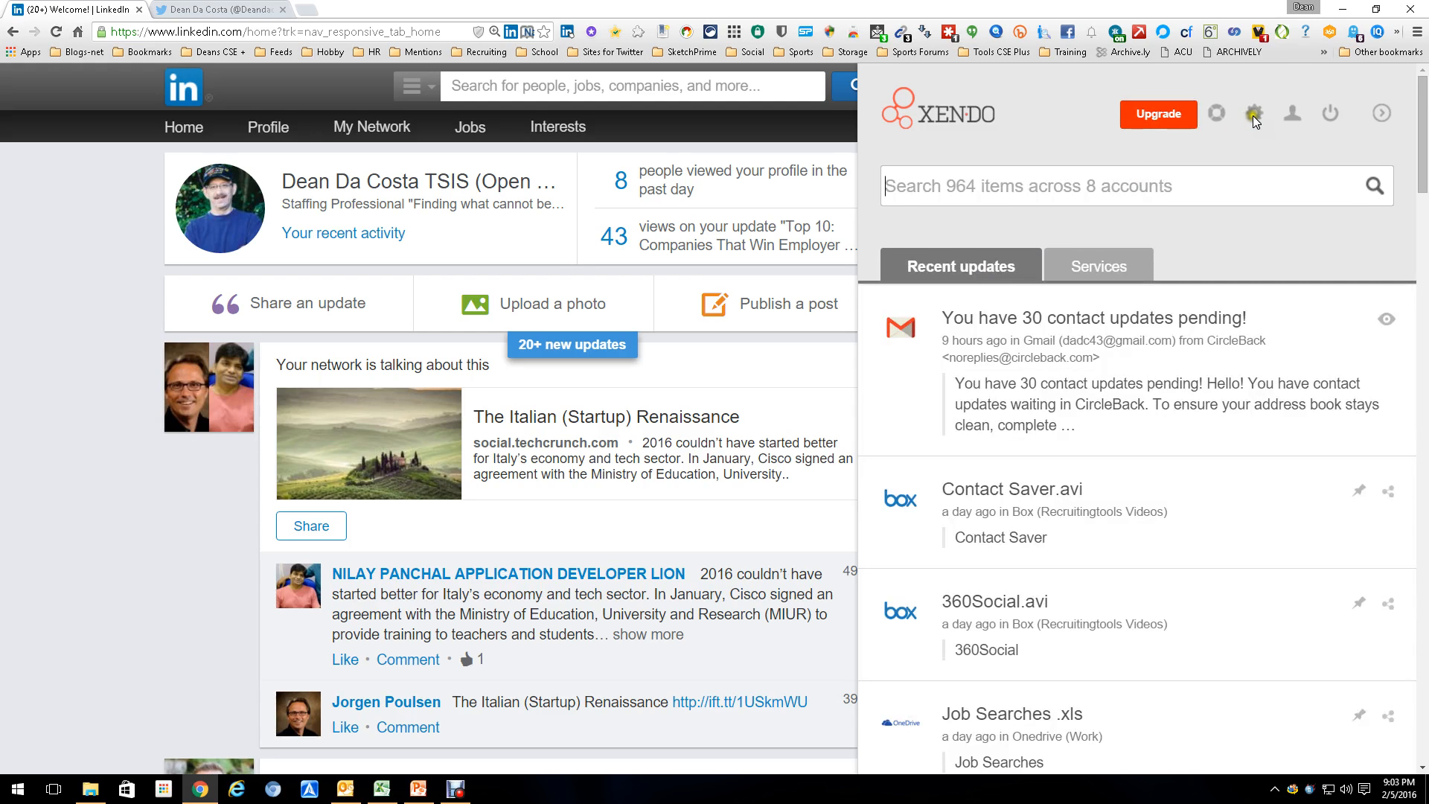
click(1252, 113)
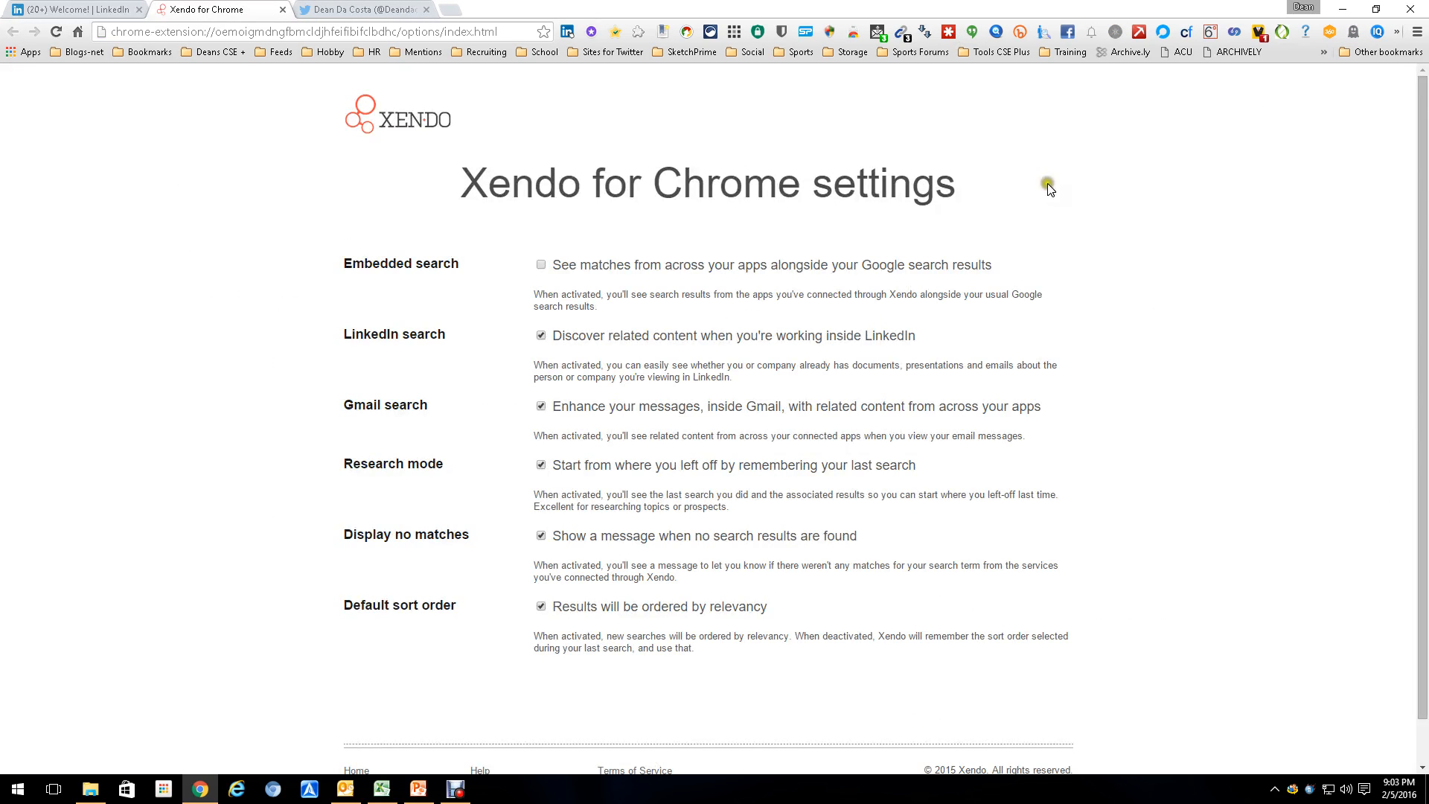
mouse_move(631, 289)
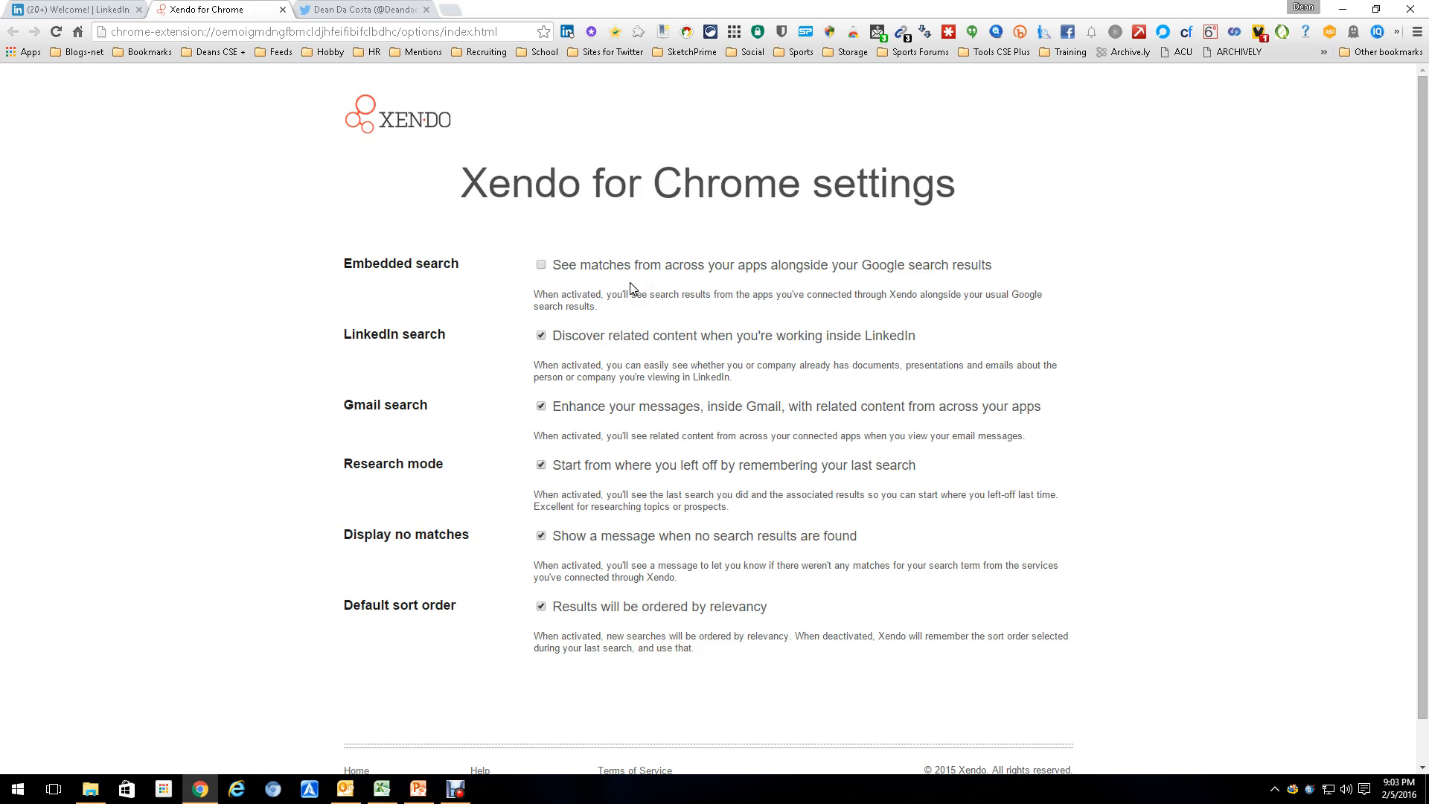
mouse_move(434, 350)
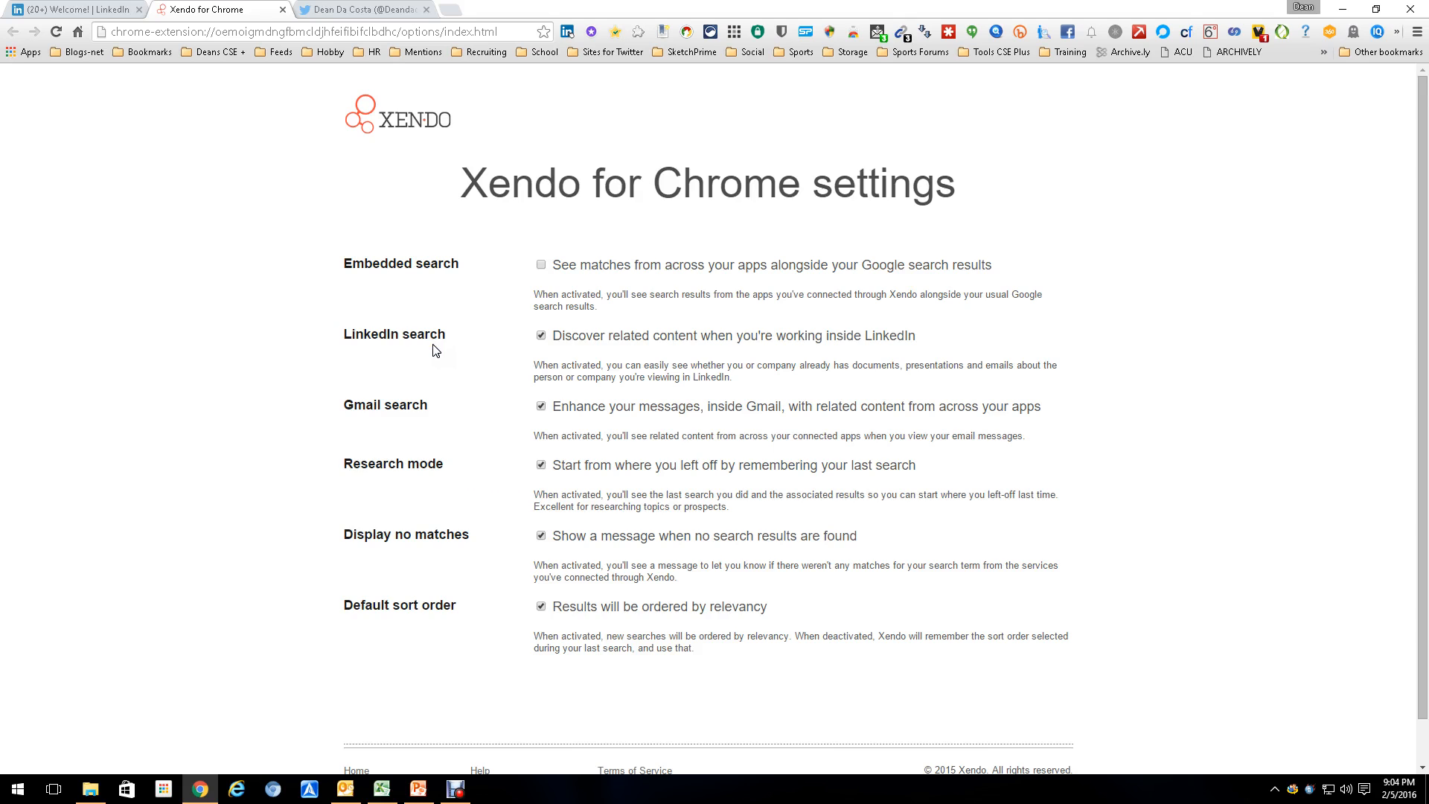
mouse_move(460, 465)
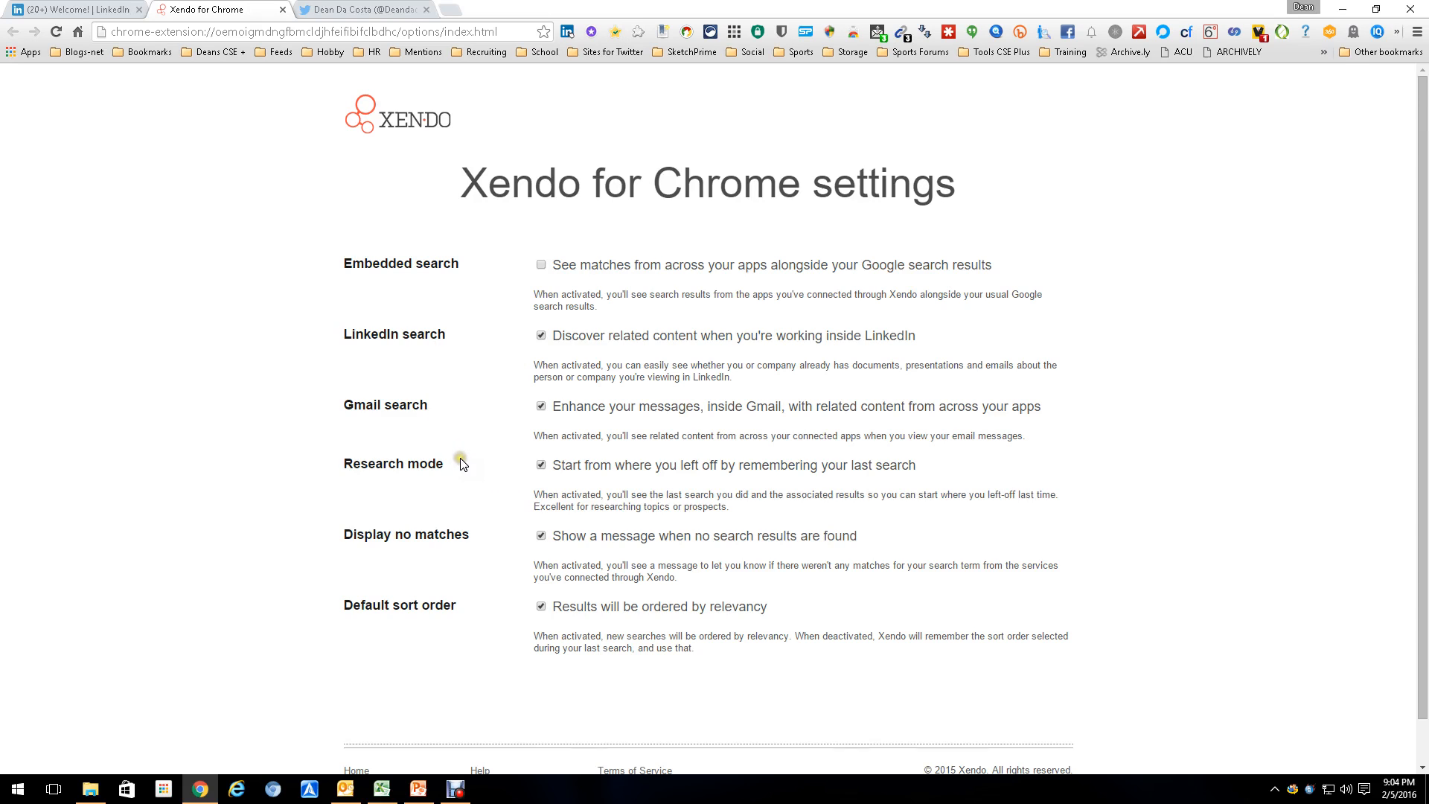
mouse_move(462, 467)
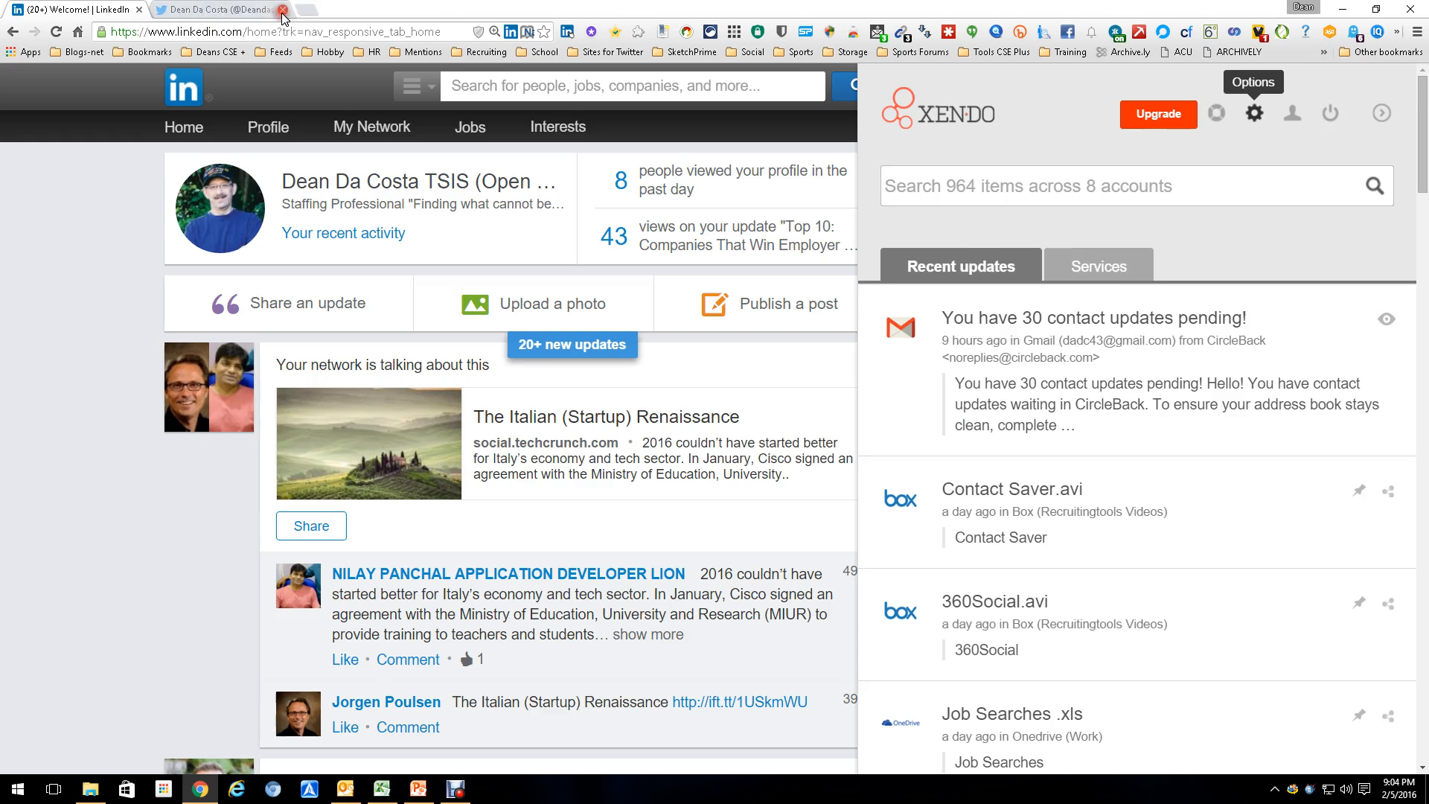
mouse_move(1389, 151)
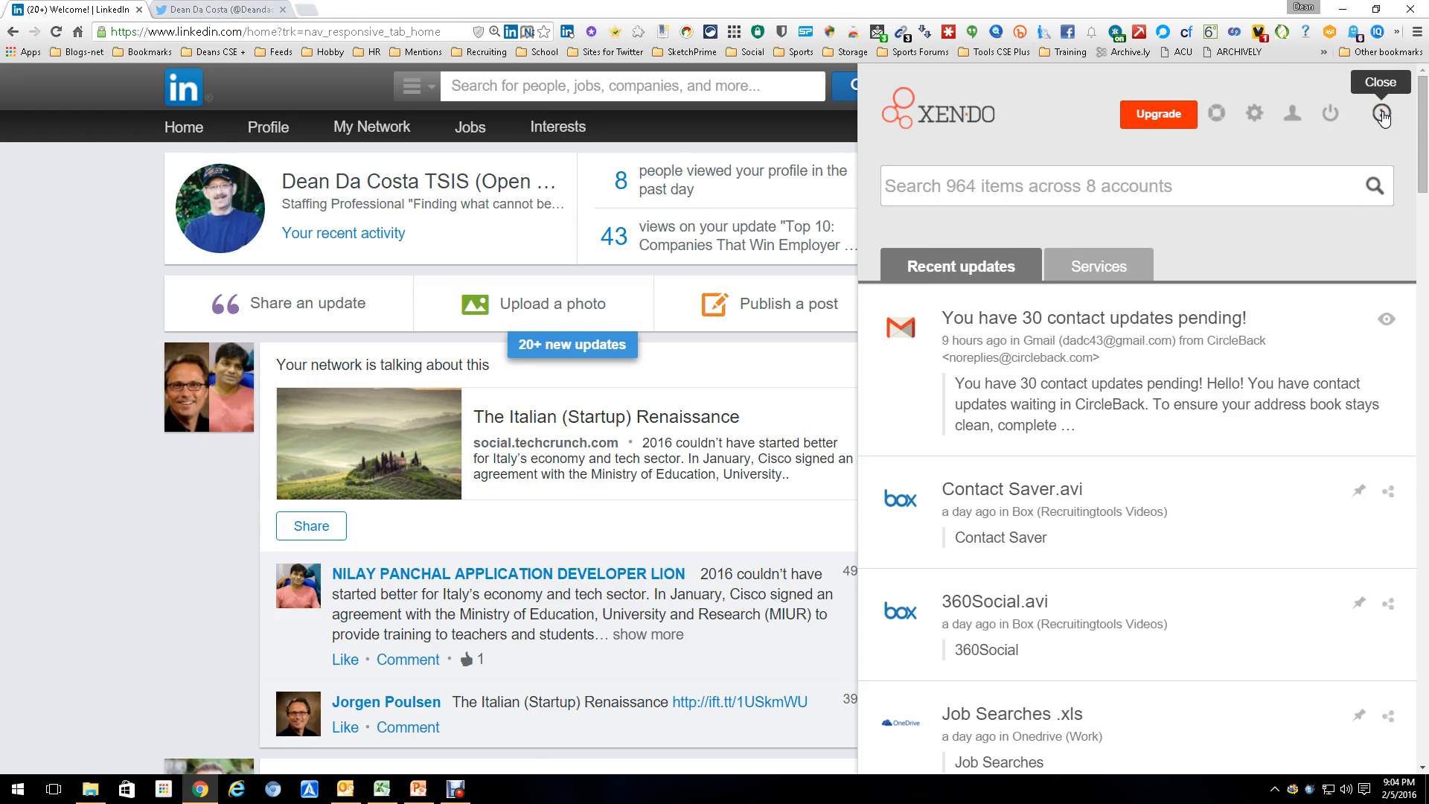
click(1381, 117)
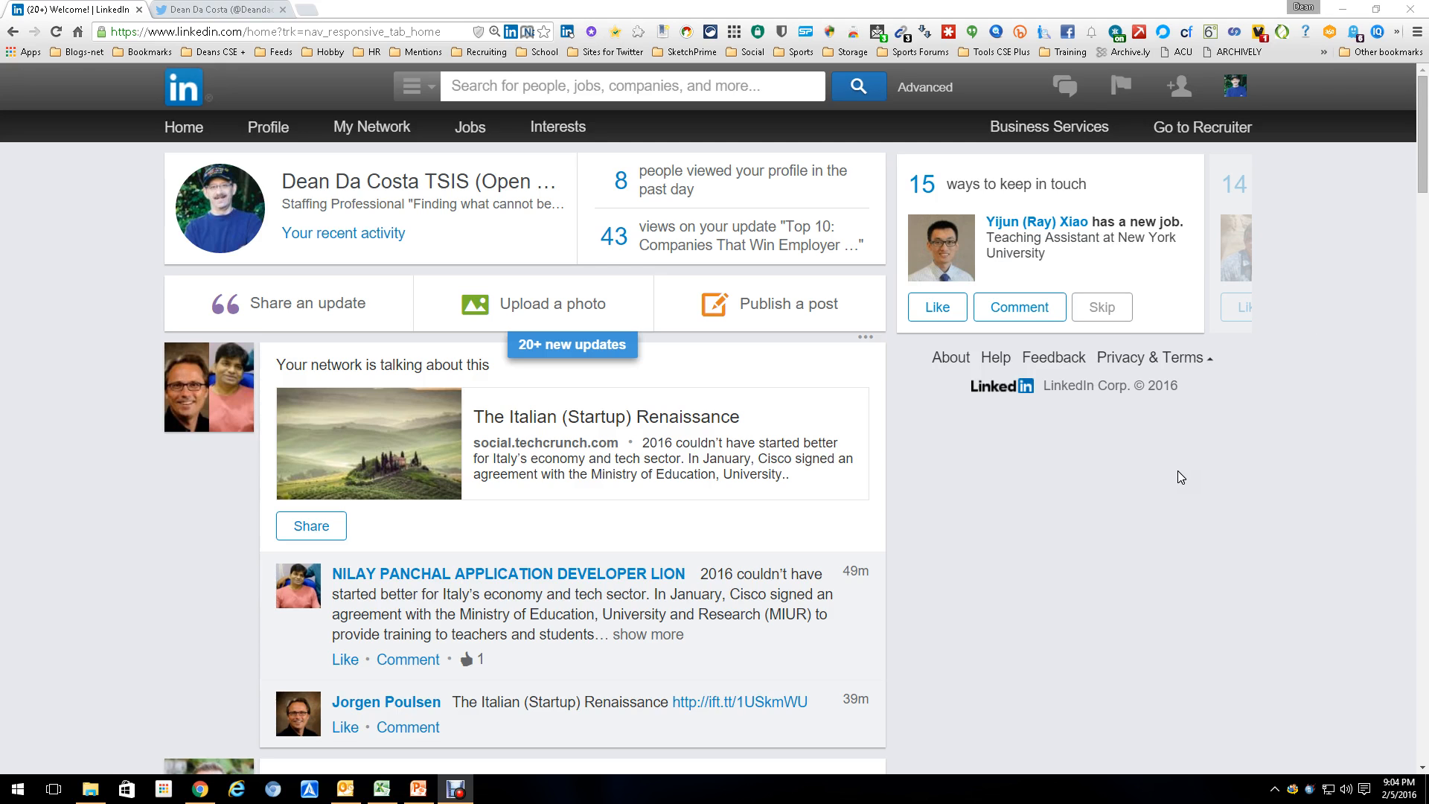
click(1394, 32)
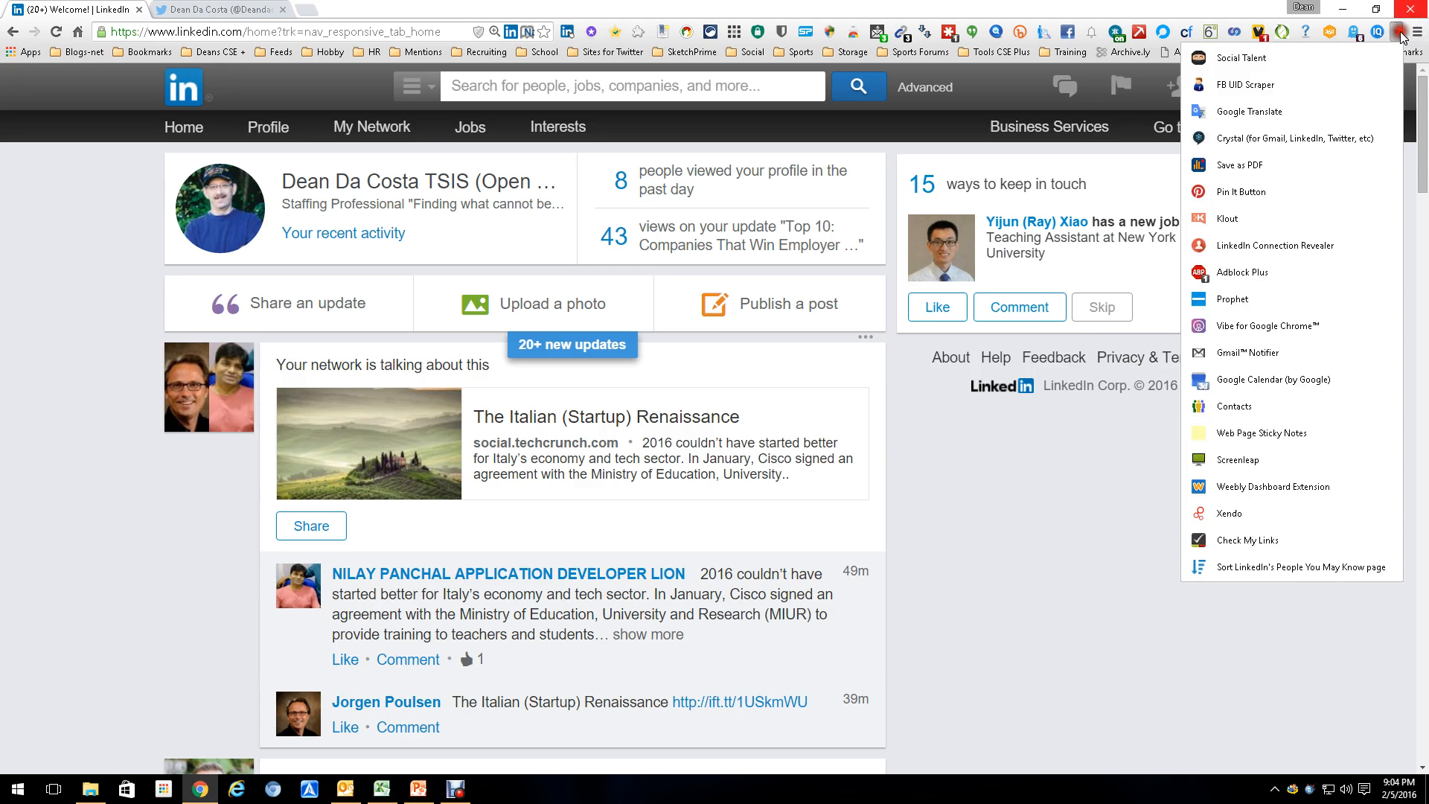
click(1230, 513)
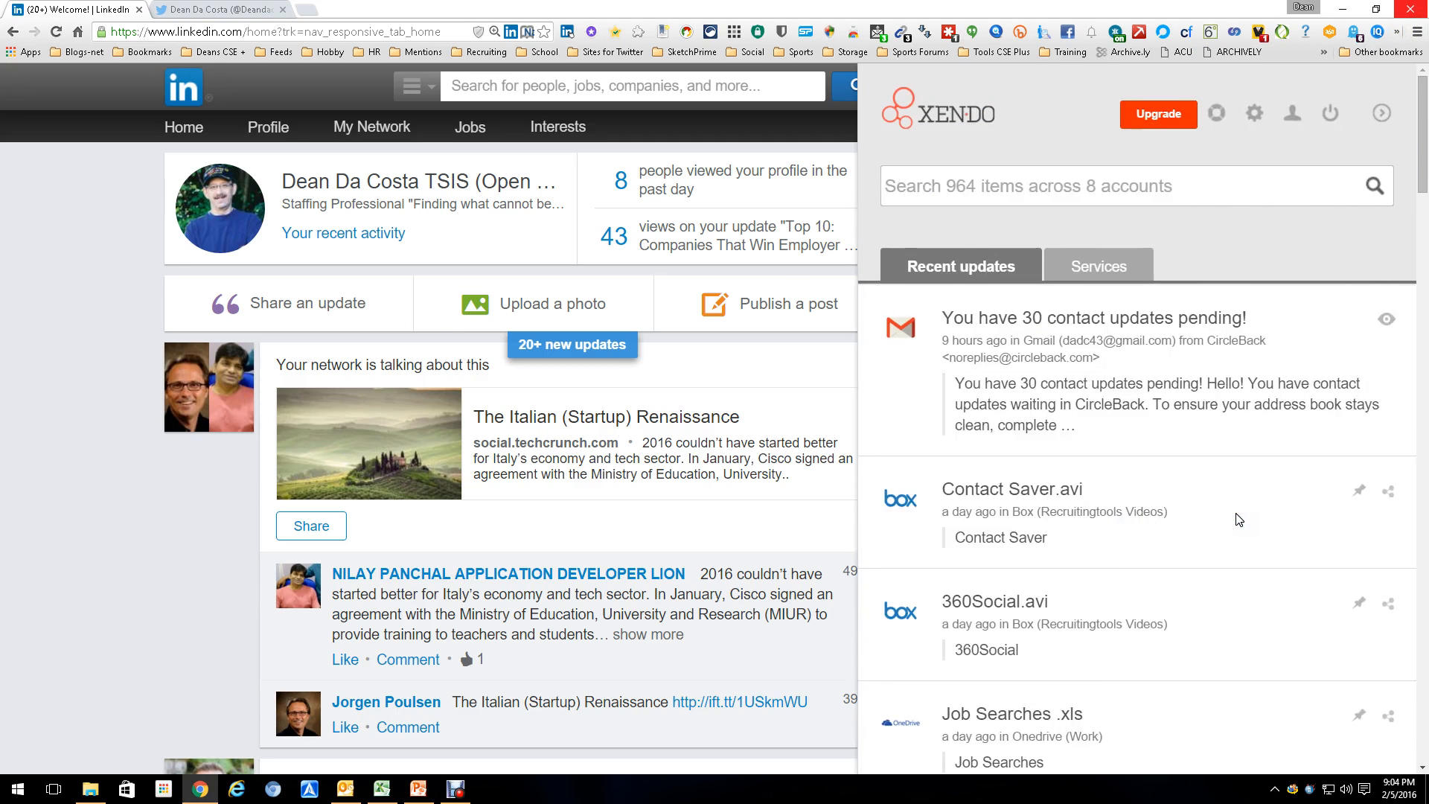